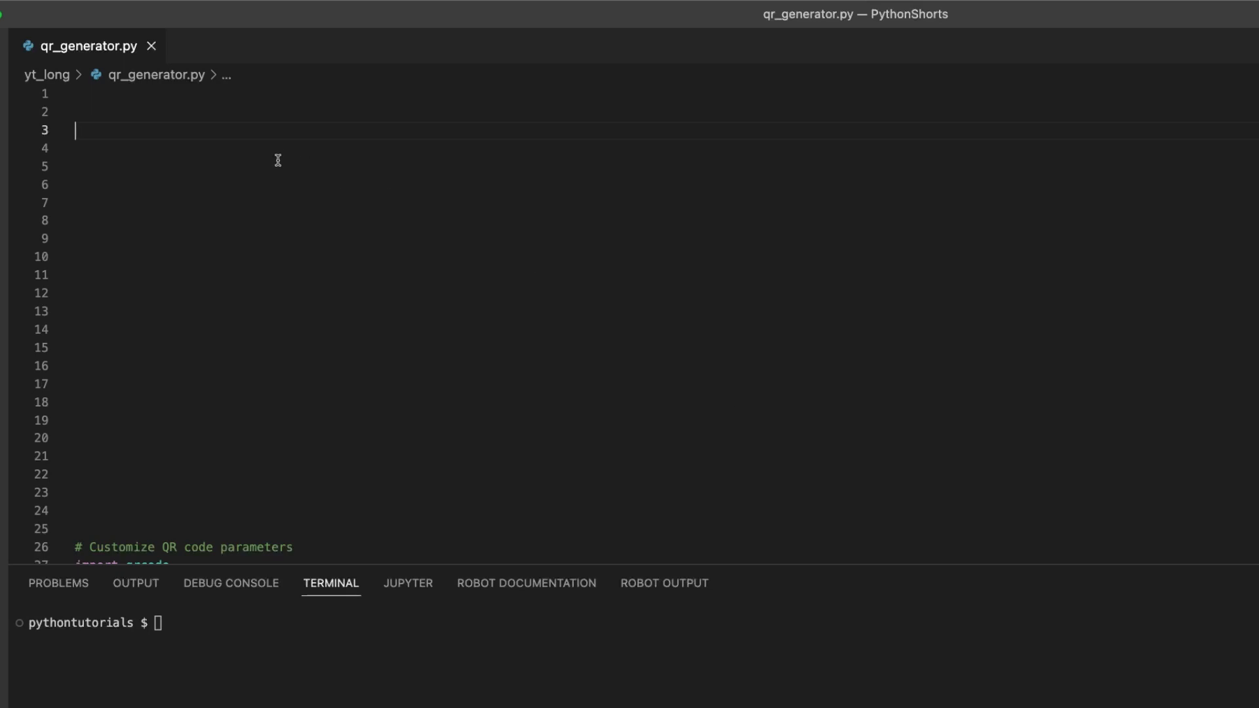
pyautogui.moveTo(267, 154)
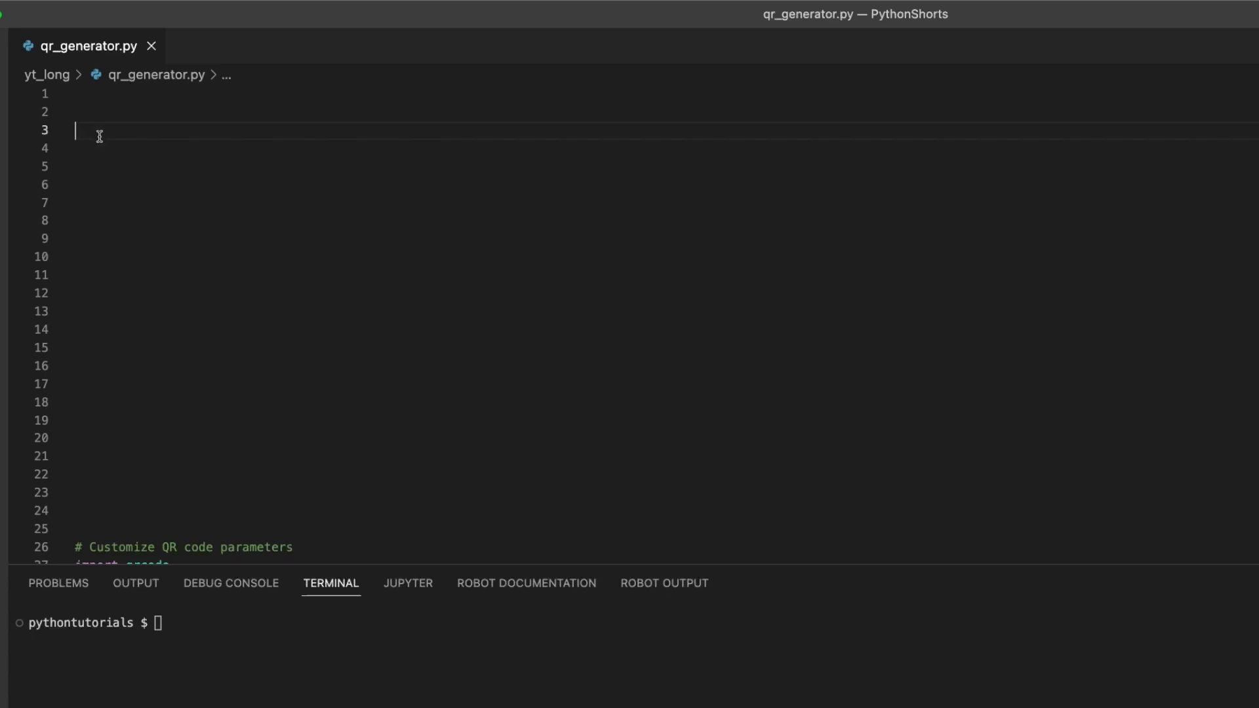
pyautogui.moveTo(763, 405)
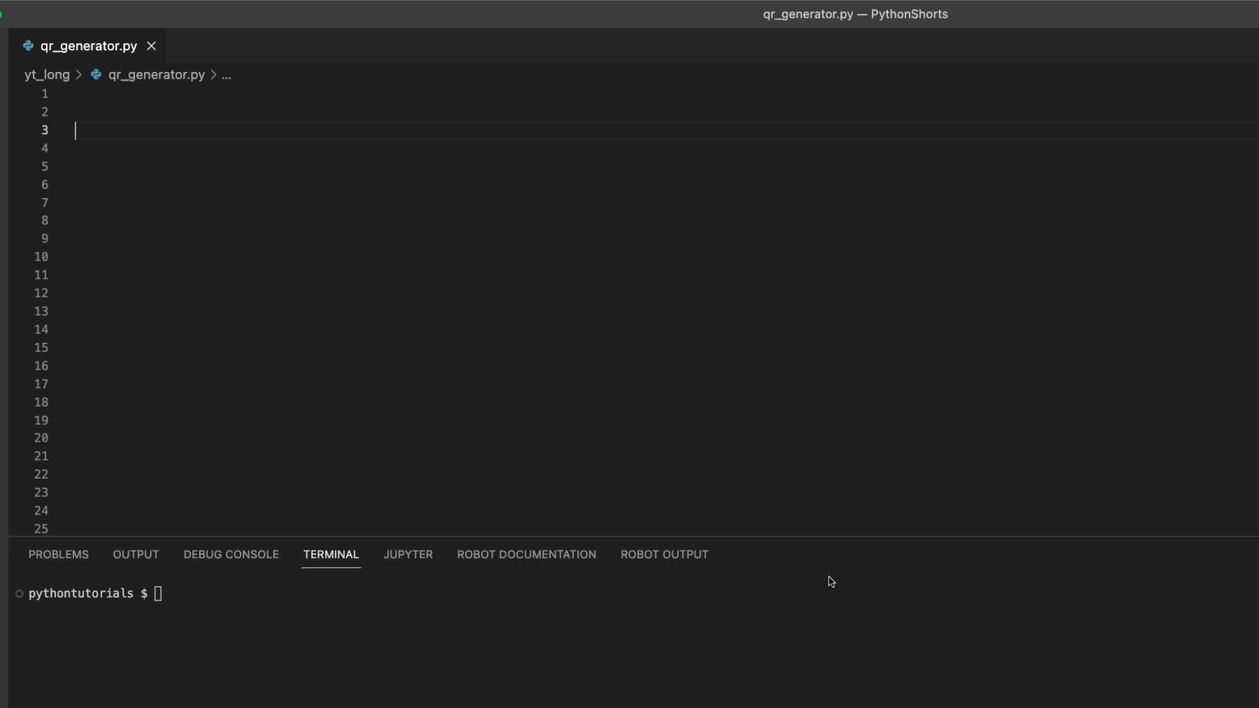
pyautogui.moveTo(826, 586)
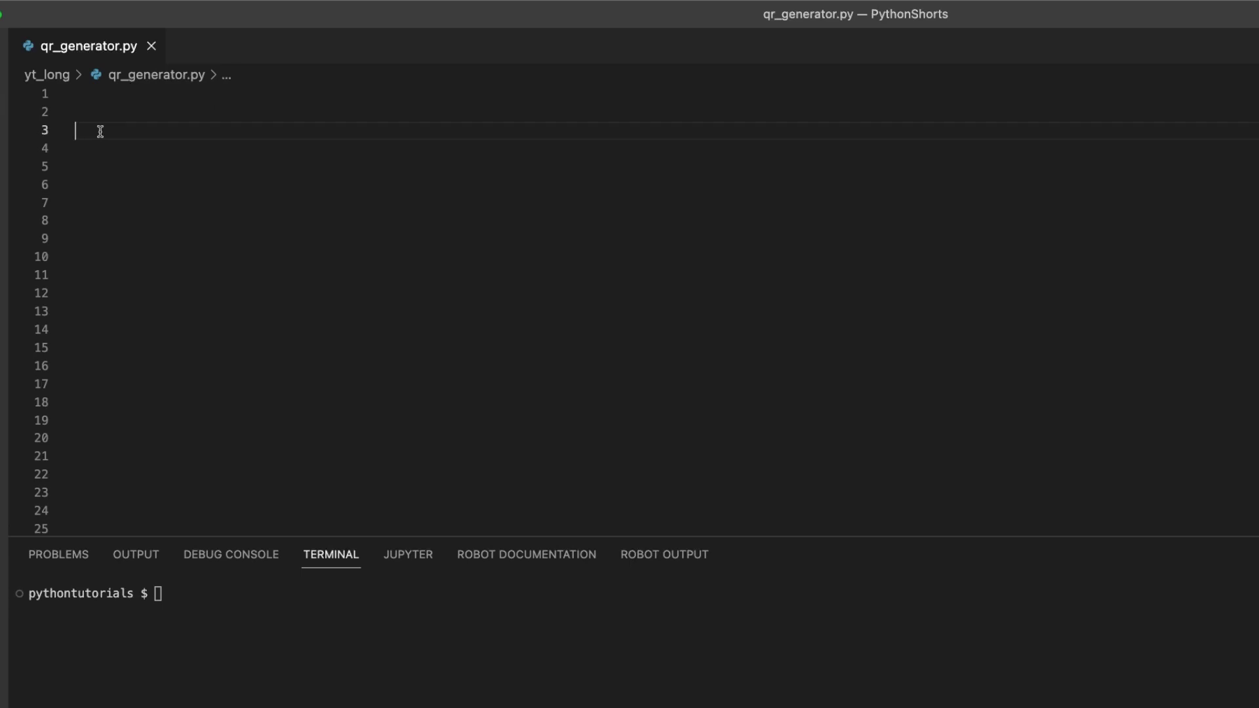
pyautogui.moveTo(236, 619)
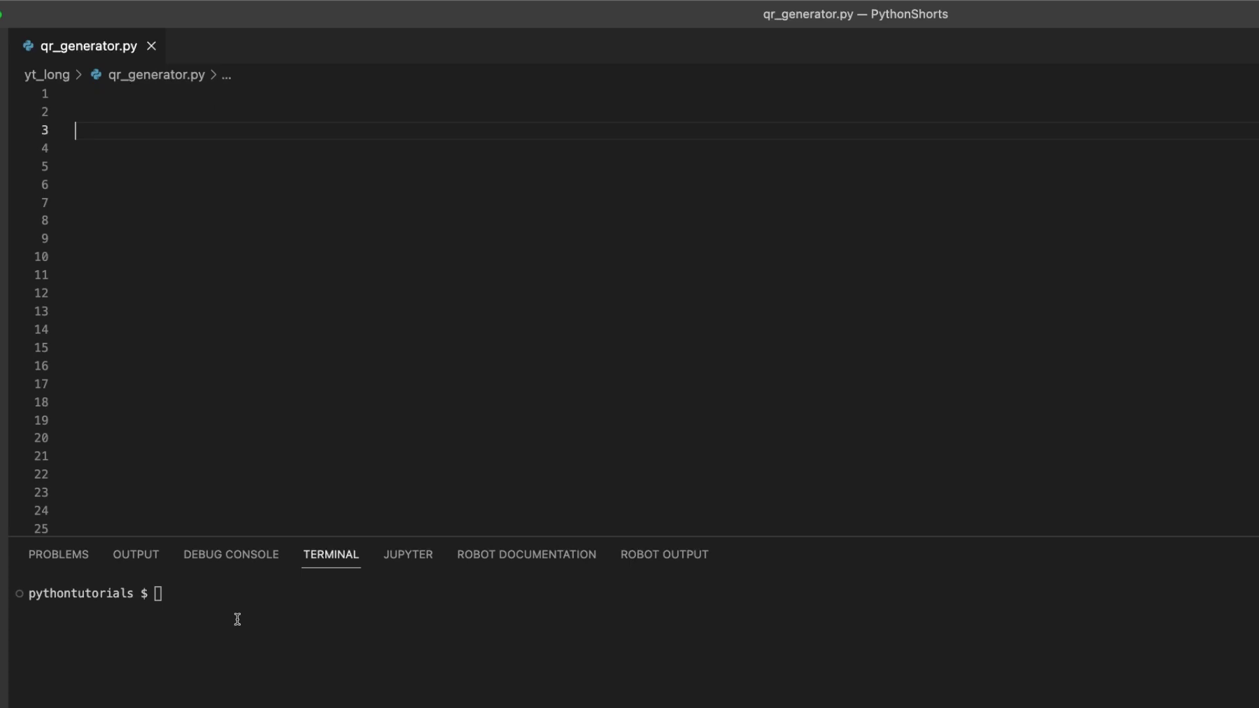
# Run pip install qrcode in the terminal to install the qrcode library.
pyautogui.write('pip install qrco')
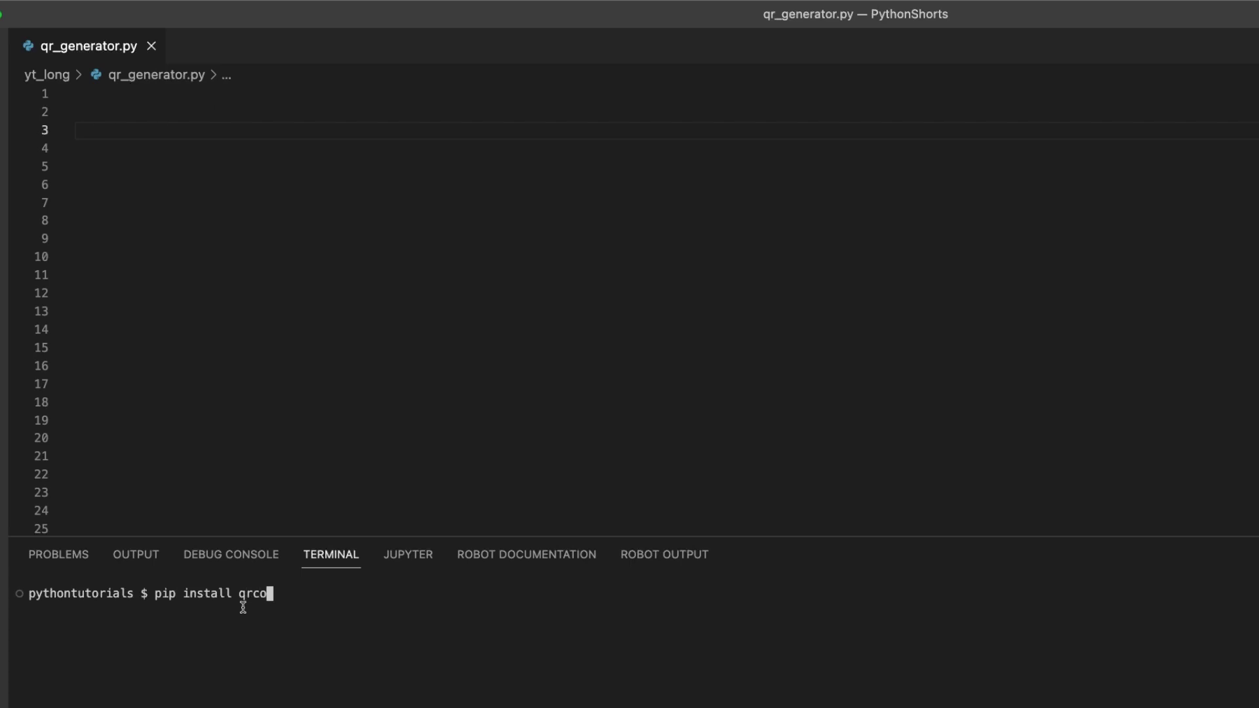
pyautogui.press('Enter')
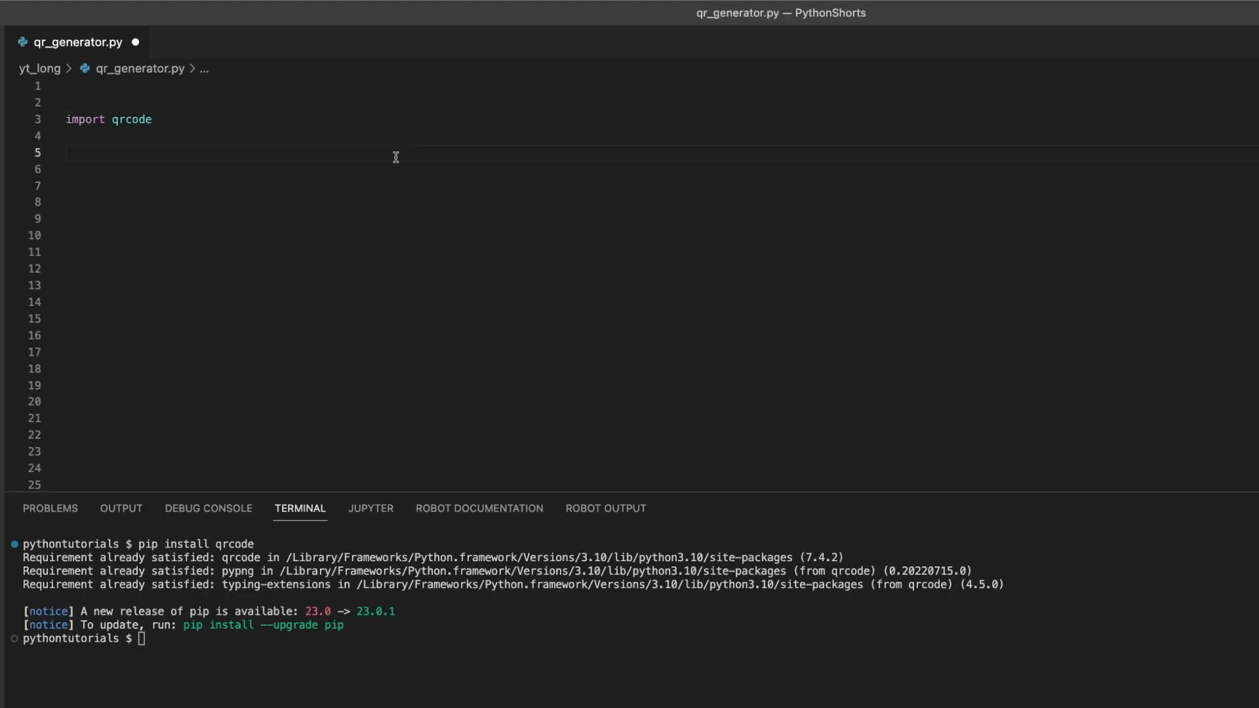
# Add the header def generate_qr_code(data, file_name): below the import.
pyautogui.write('def gene')
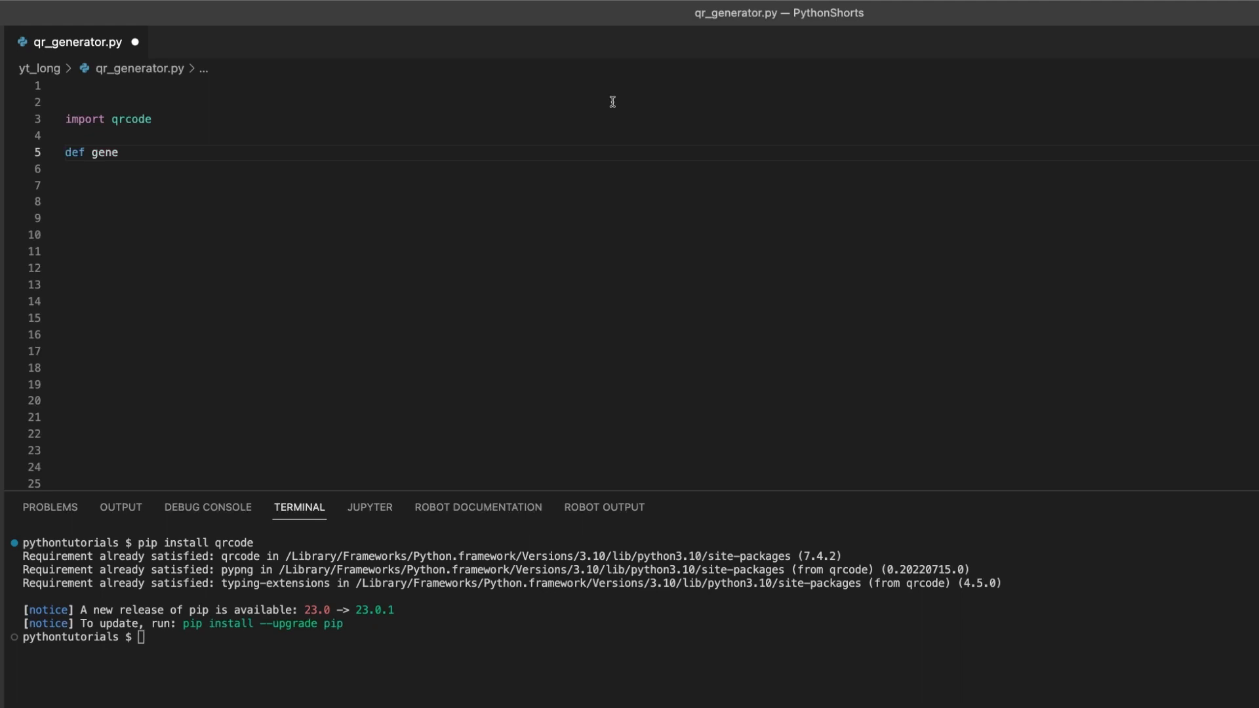
pyautogui.write('rate_qr_code(data, file_name):')
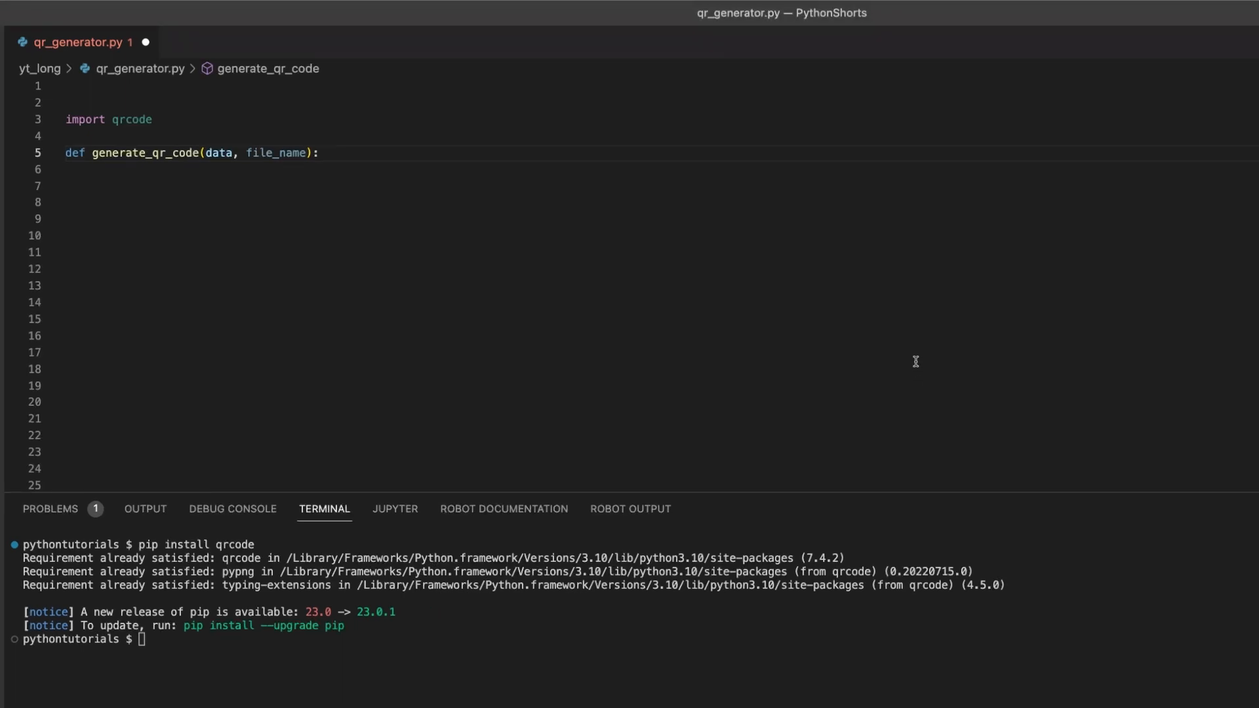
pyautogui.moveTo(908, 361)
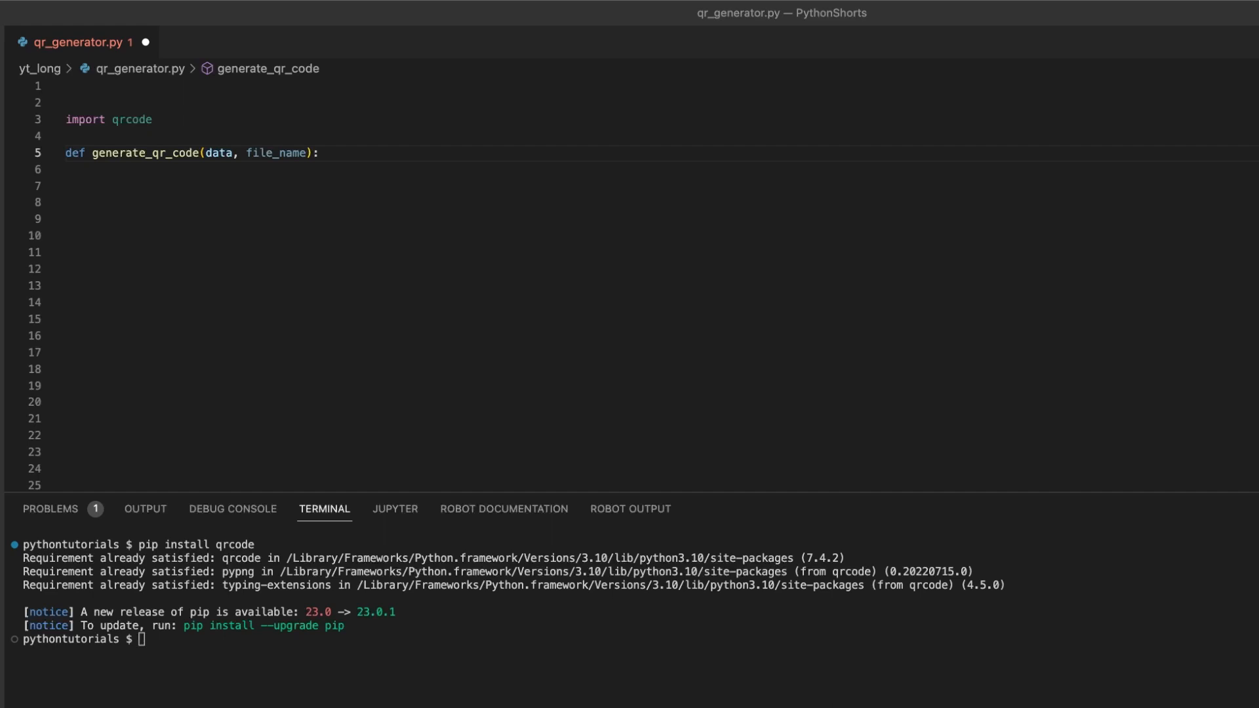
# Write qr = qrcode.QRCode(...) with version 1, ERROR_CORRECT_L, box_size=10 and border=4.
pyautogui.write('qr = qrcode.')
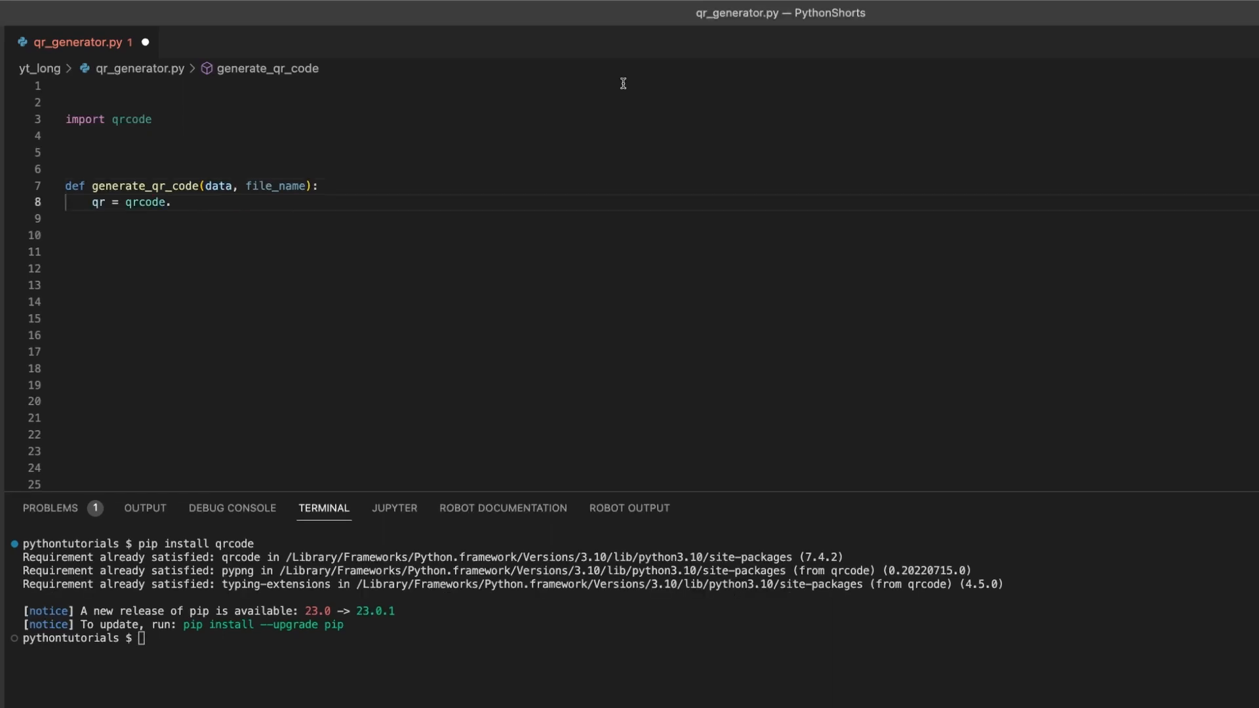
pyautogui.write('QRCode(')
pyautogui.click(659, 235)
pyautogui.write('error_correction=qrcode.constants.ERROR_CORRECT_L,')
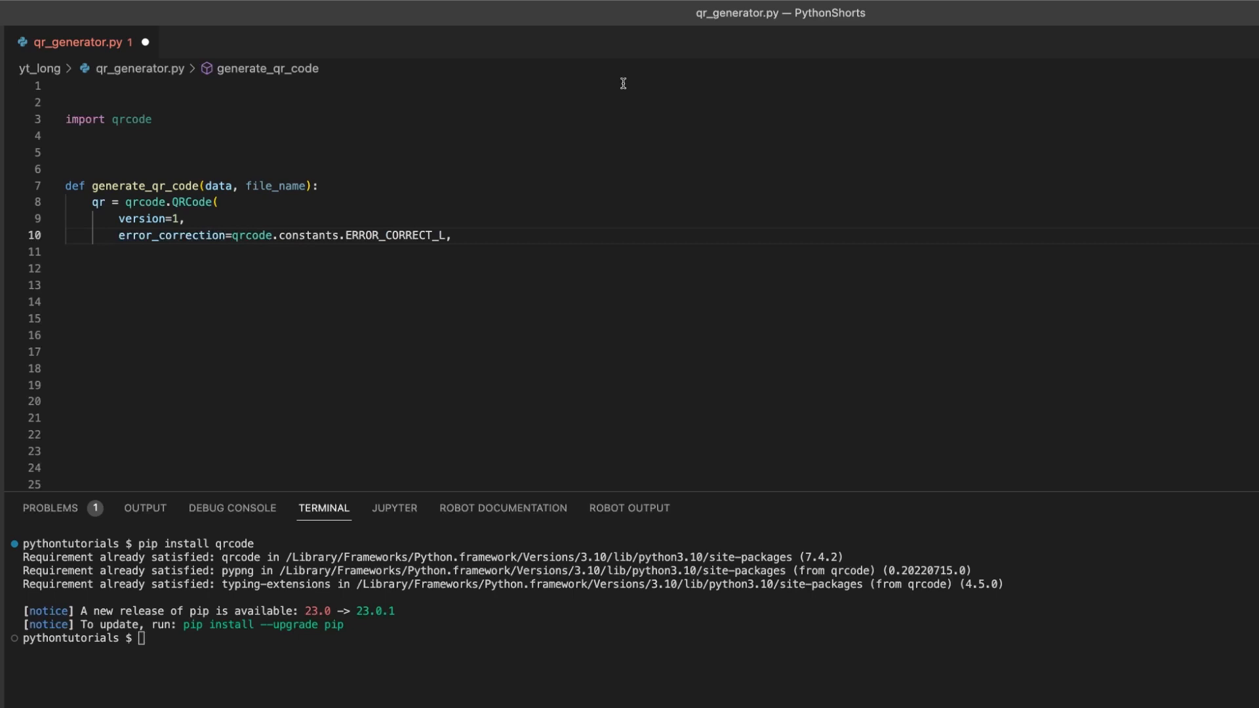
pyautogui.write('box_size=10,')
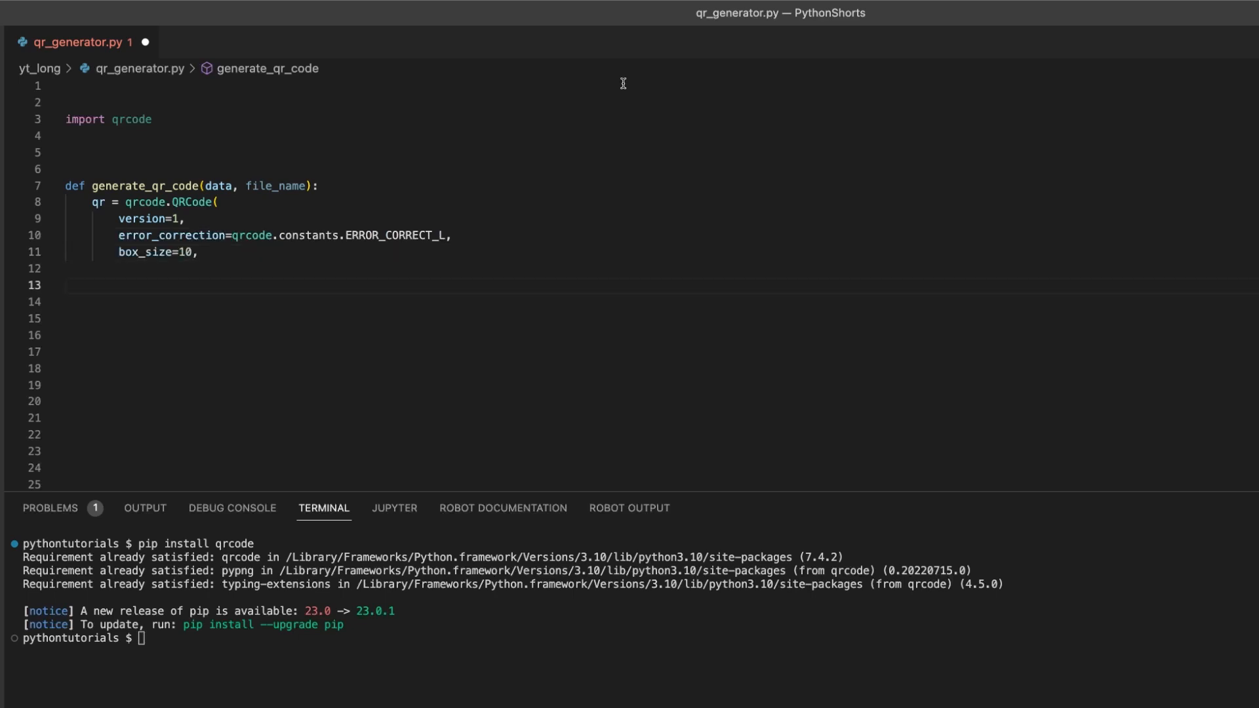
pyautogui.write('border=4')
pyautogui.write(')')
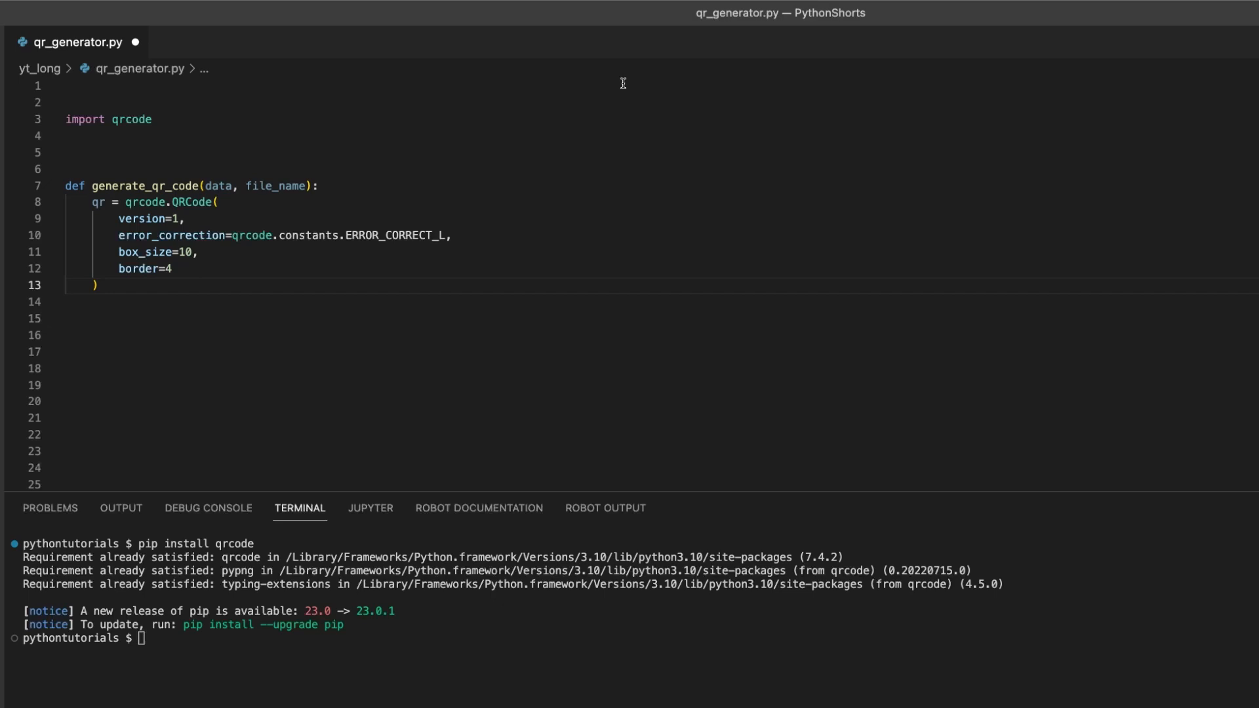
# Add qr.add_data(data) and qr.make(fit=True) to the function body.
pyautogui.write('qr.add_data(da')
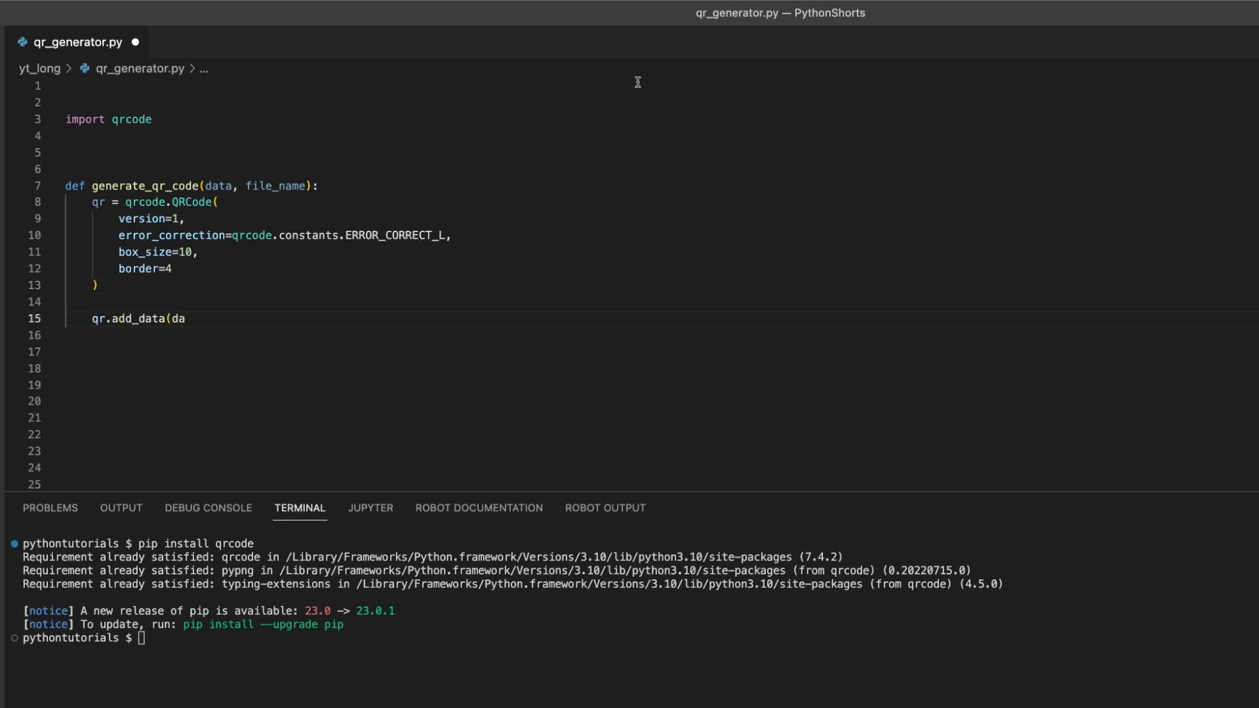
pyautogui.write('ta)')
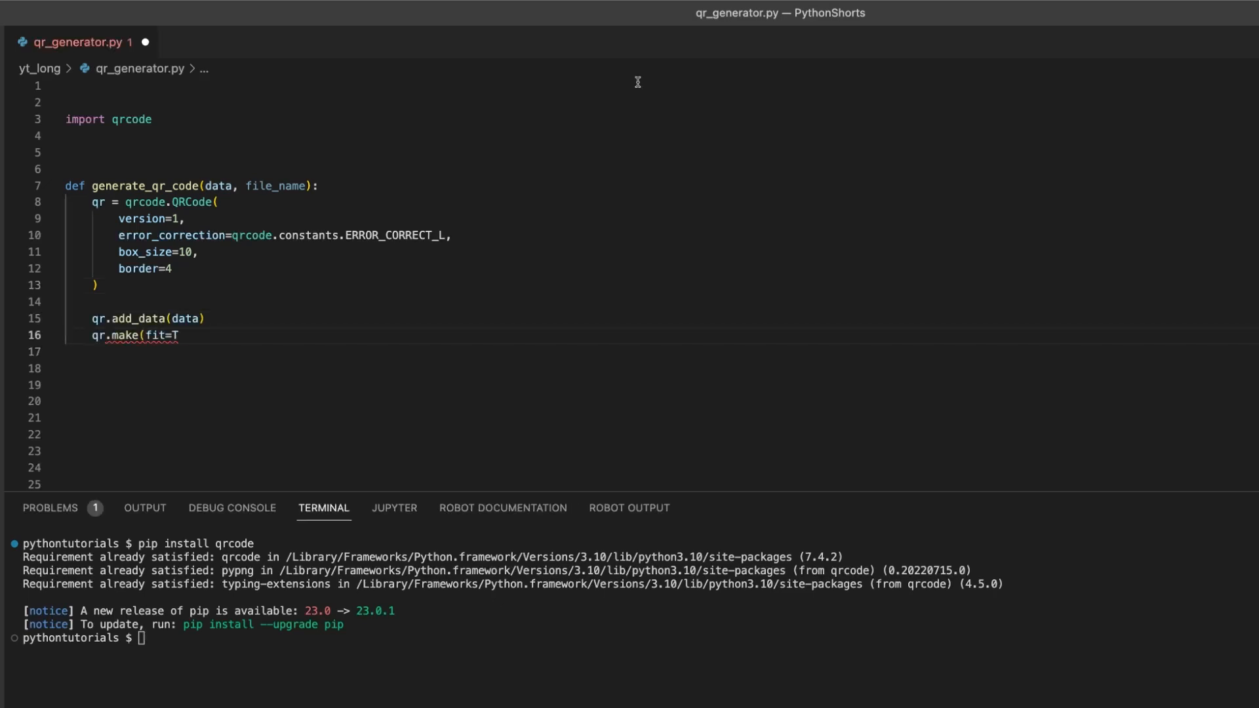
pyautogui.write('rue)')
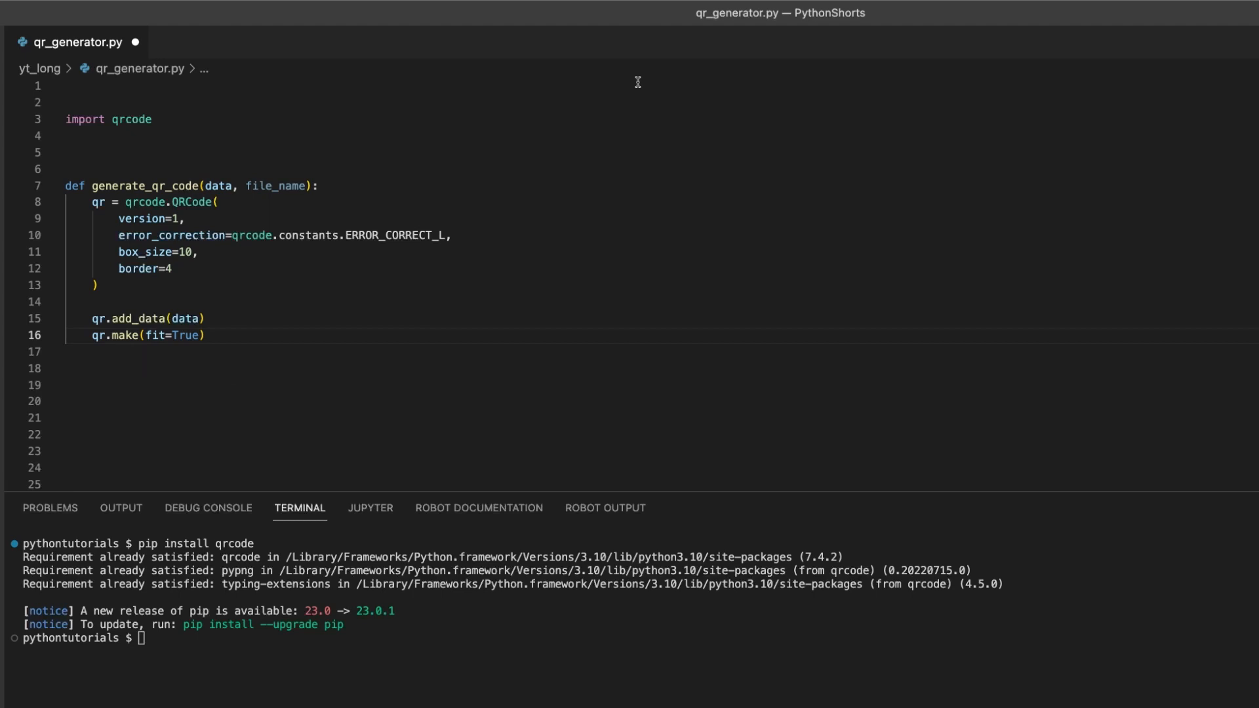
# Create a black-on-white image with qr.make_image and save it to file_name.
pyautogui.write('img = qr.make_image')
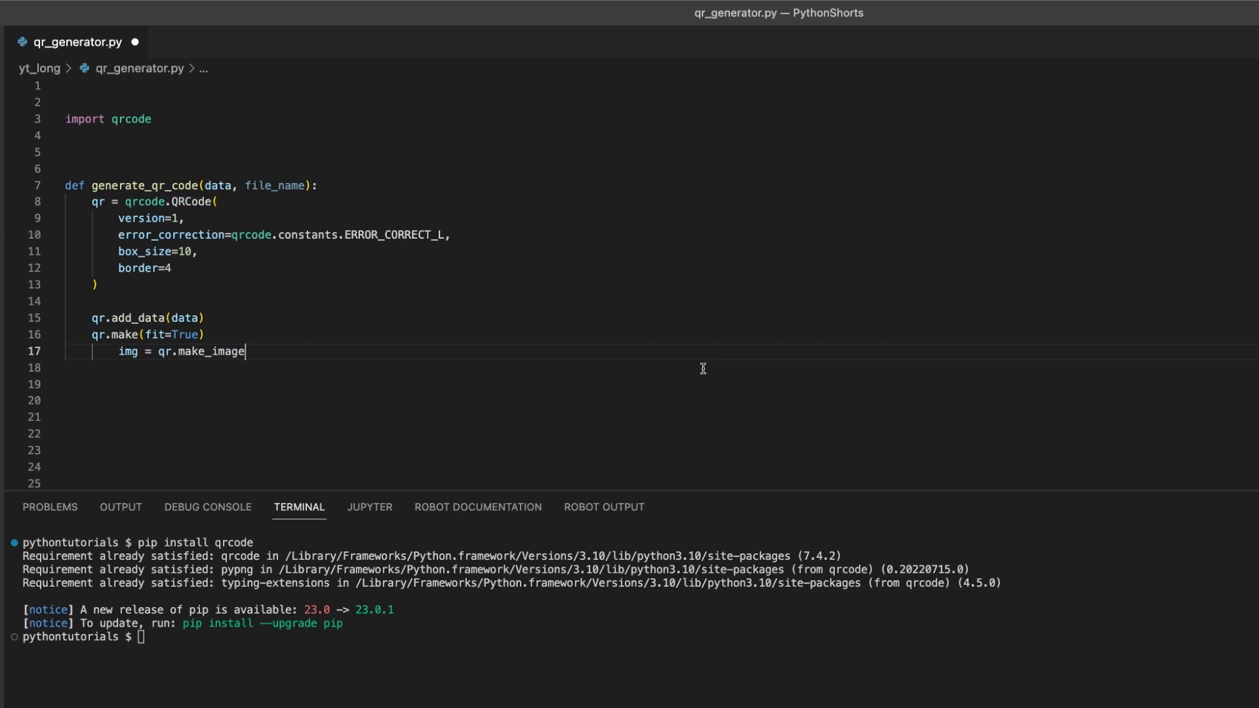
pyautogui.write('(fill_color="black", b')
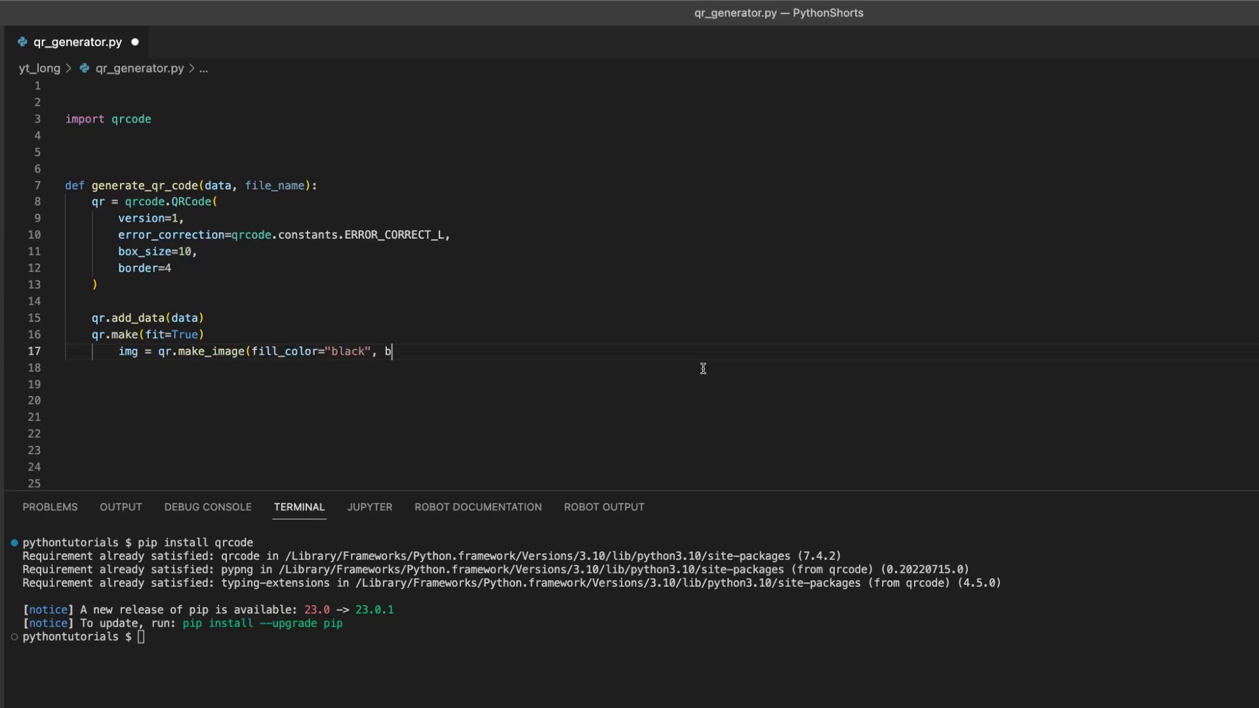
pyautogui.write('ack_color="white")')
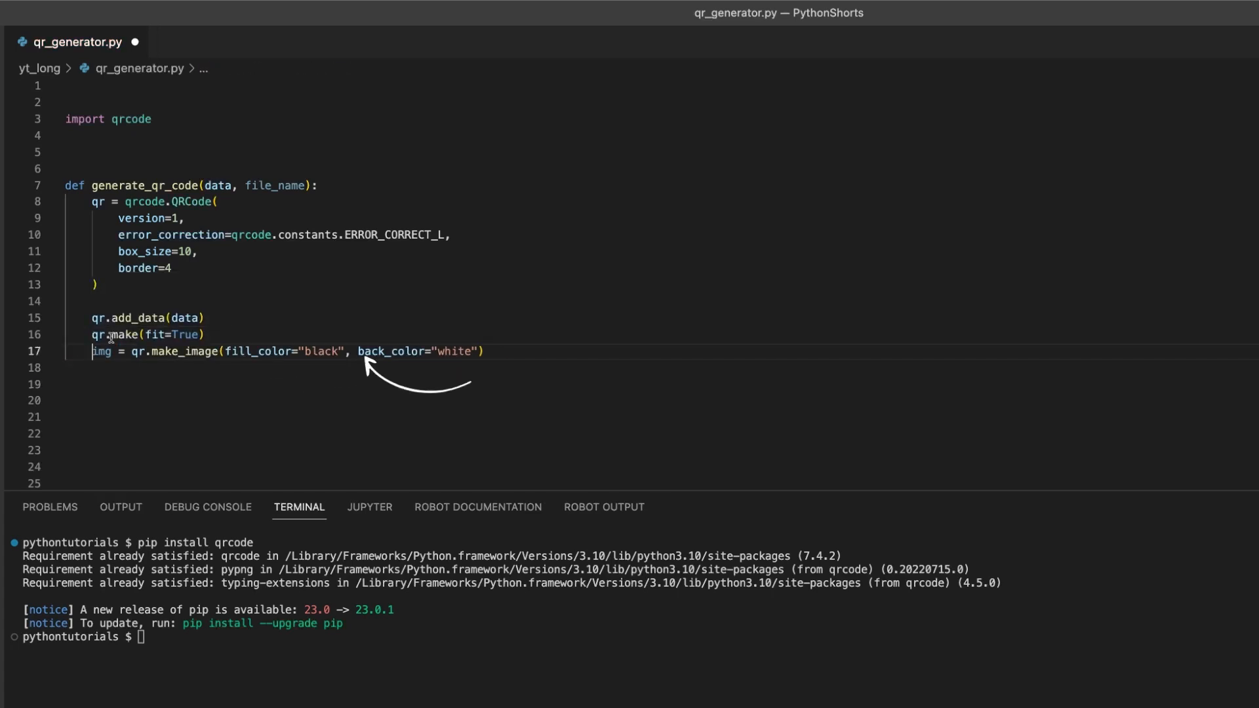
pyautogui.write('img.')
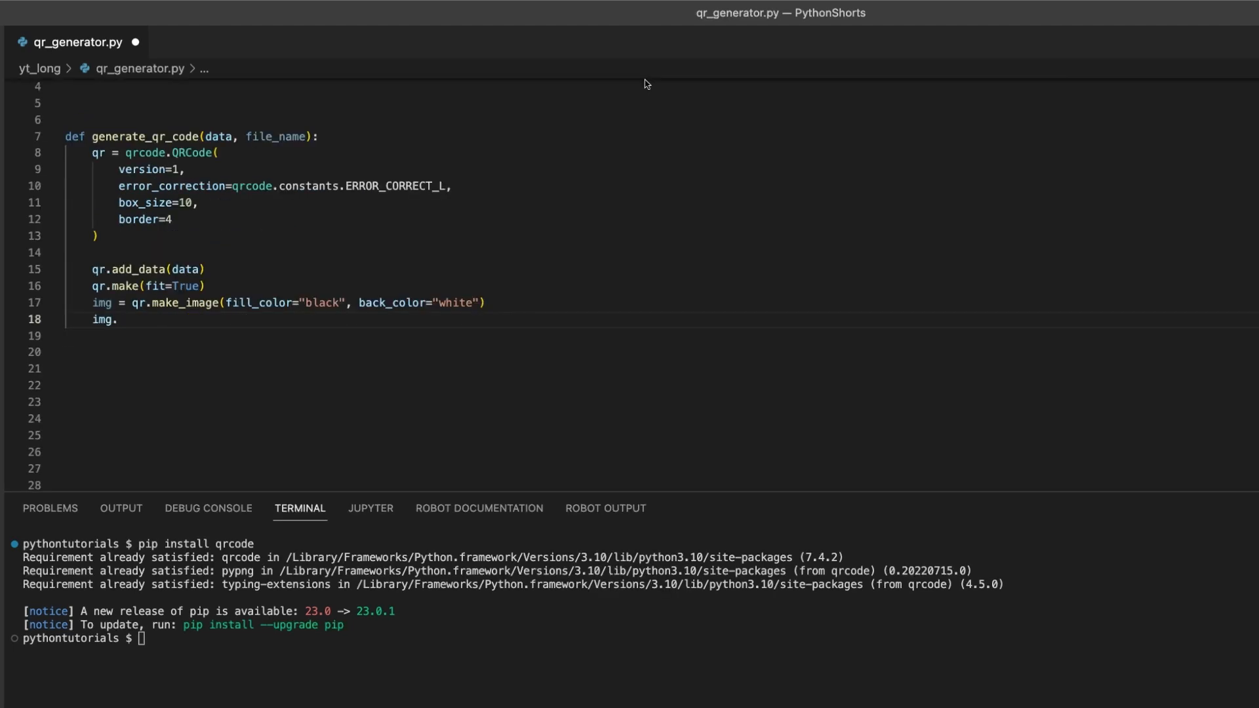
pyautogui.write('save(file_name)')
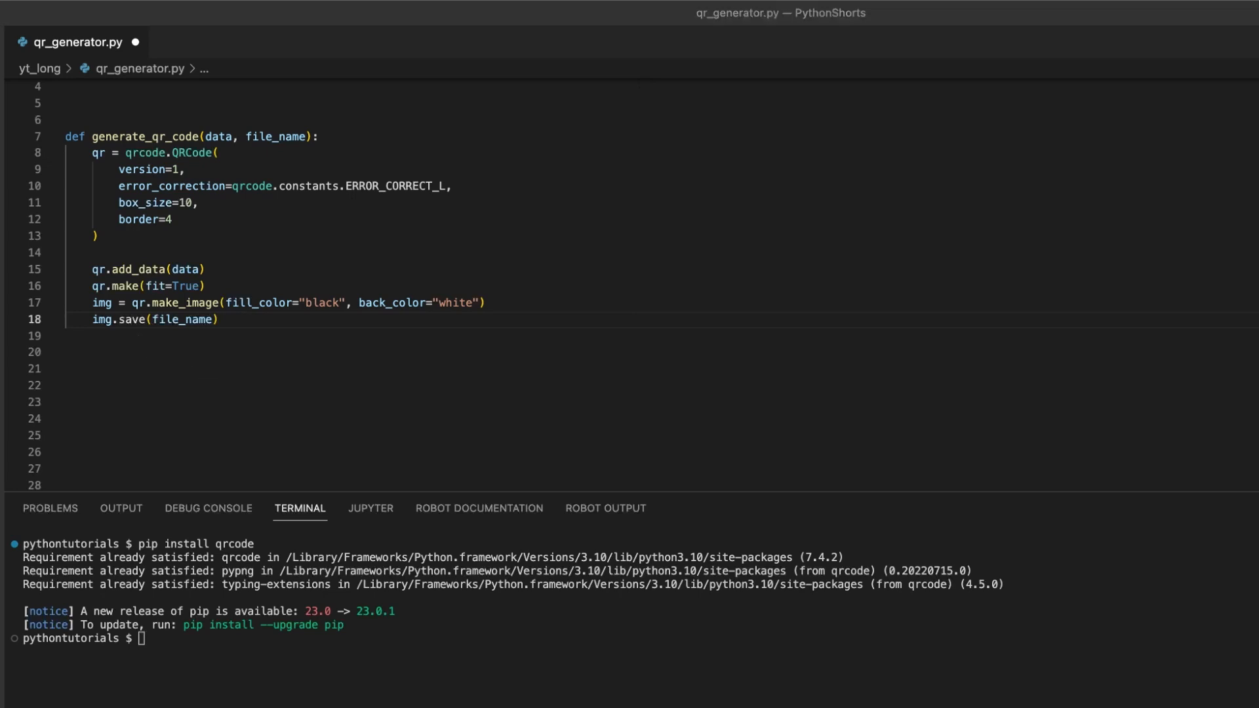
# Set data to the YouTube channel URL and call generate_qr_code(data, "yt_long/qr.png").
pyautogui.write('data = "https://www.')
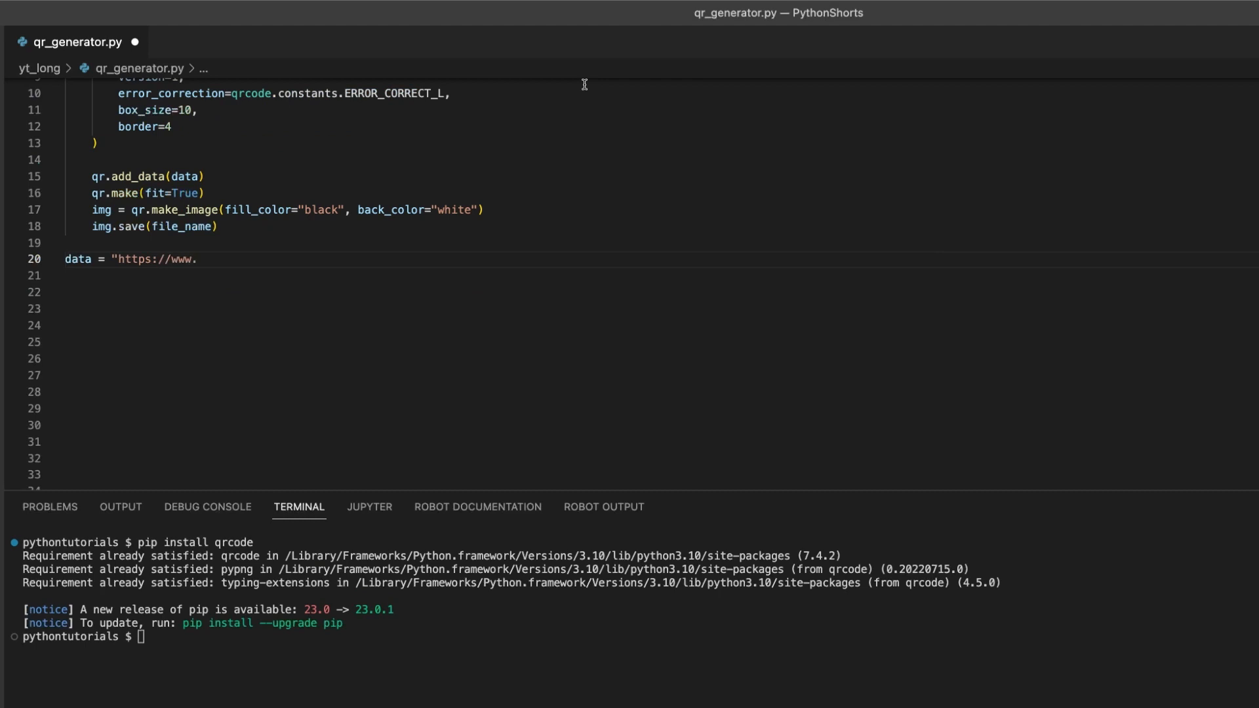
pyautogui.write('youtube.com/channel/')
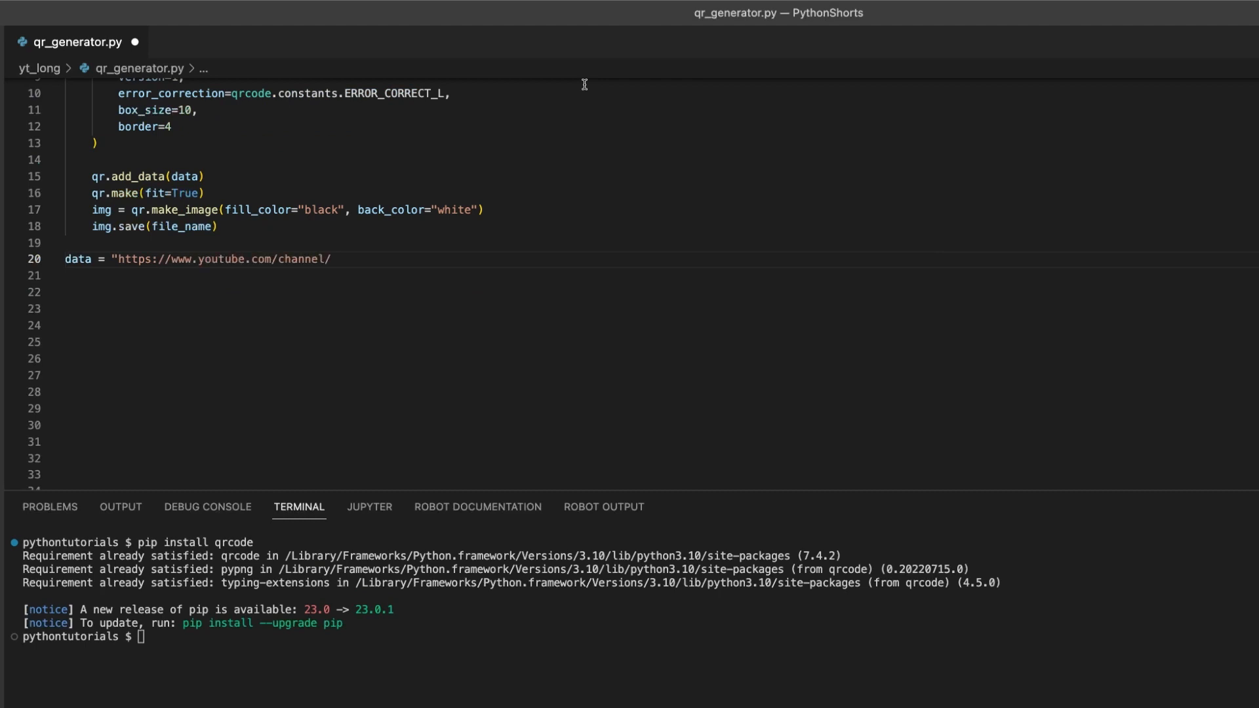
pyautogui.write('UCe-t7Zk1z-757oILLPh3L')
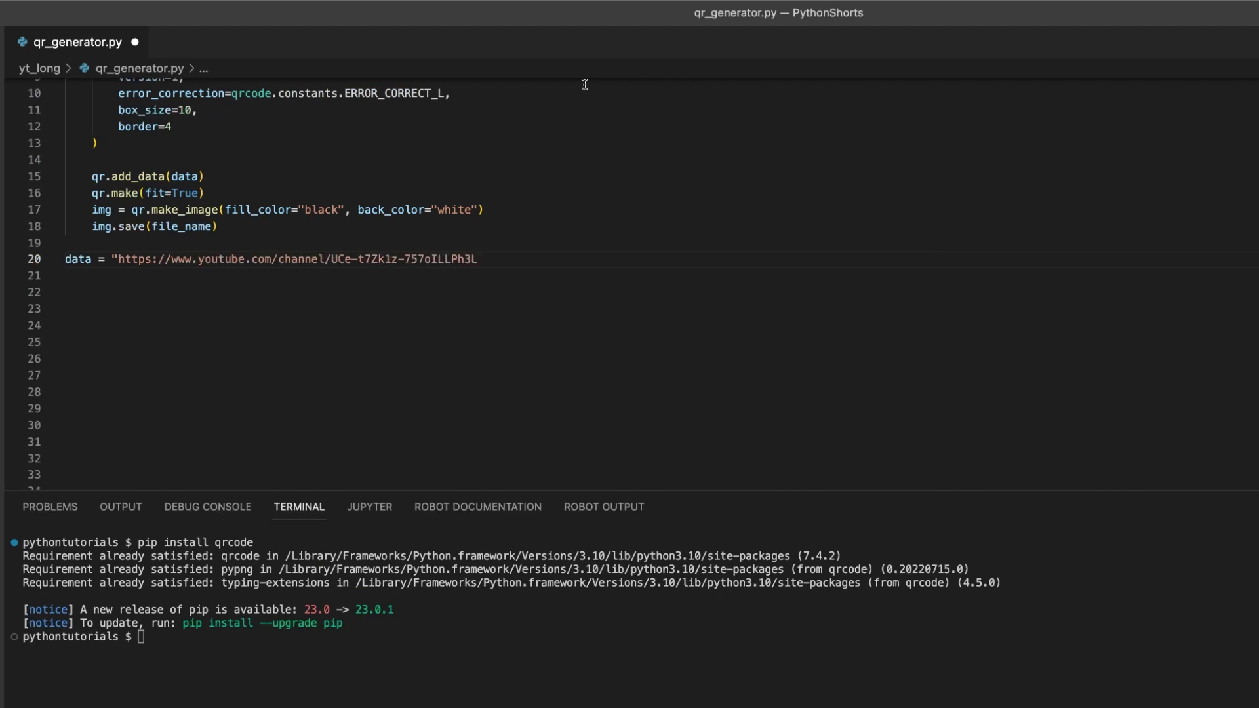
pyautogui.write('BA"')
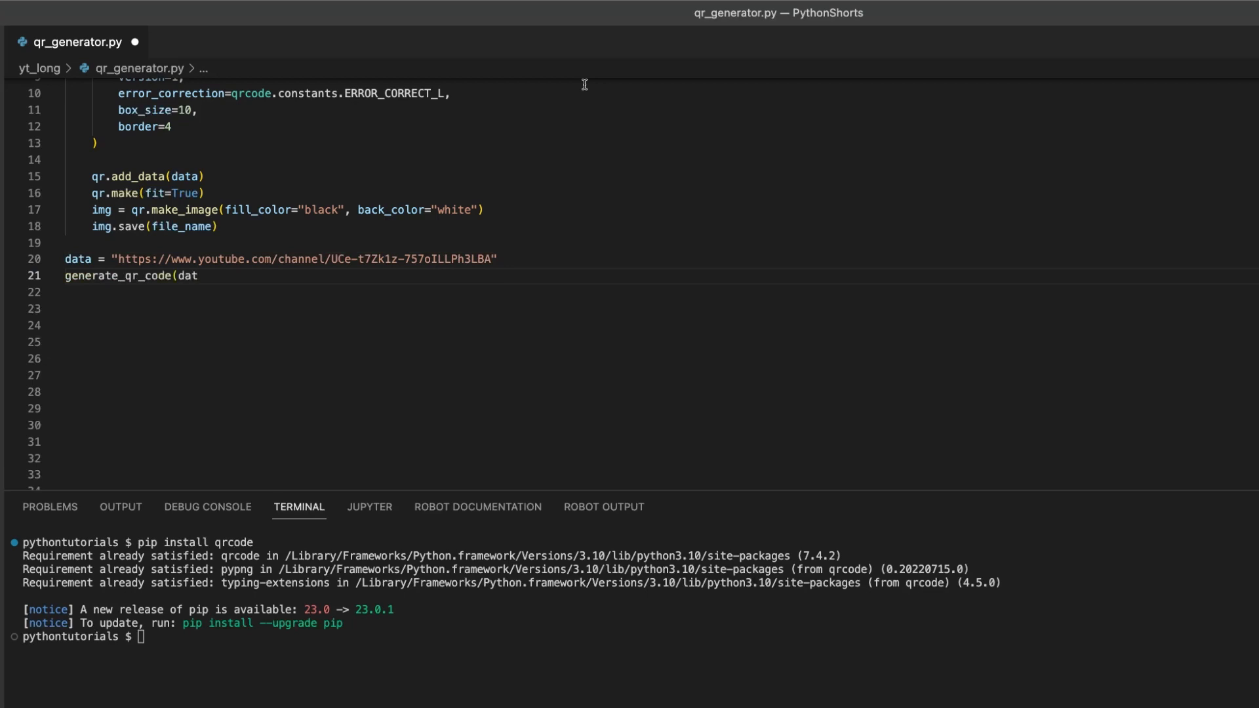
pyautogui.write('a, "yt_long/qr.png")')
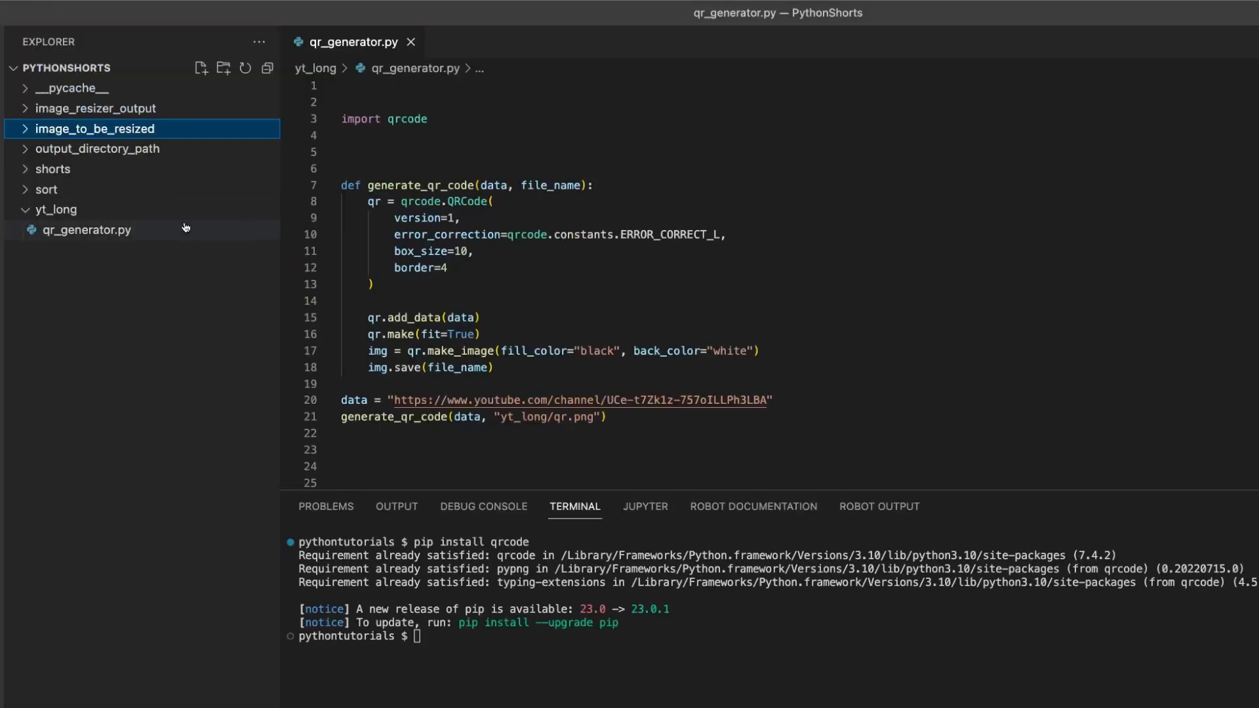
# Run python3 yt_long/qr_generator.py and open the generated qr.png image.
pyautogui.write('python3 yt_long/qr_generator.py')
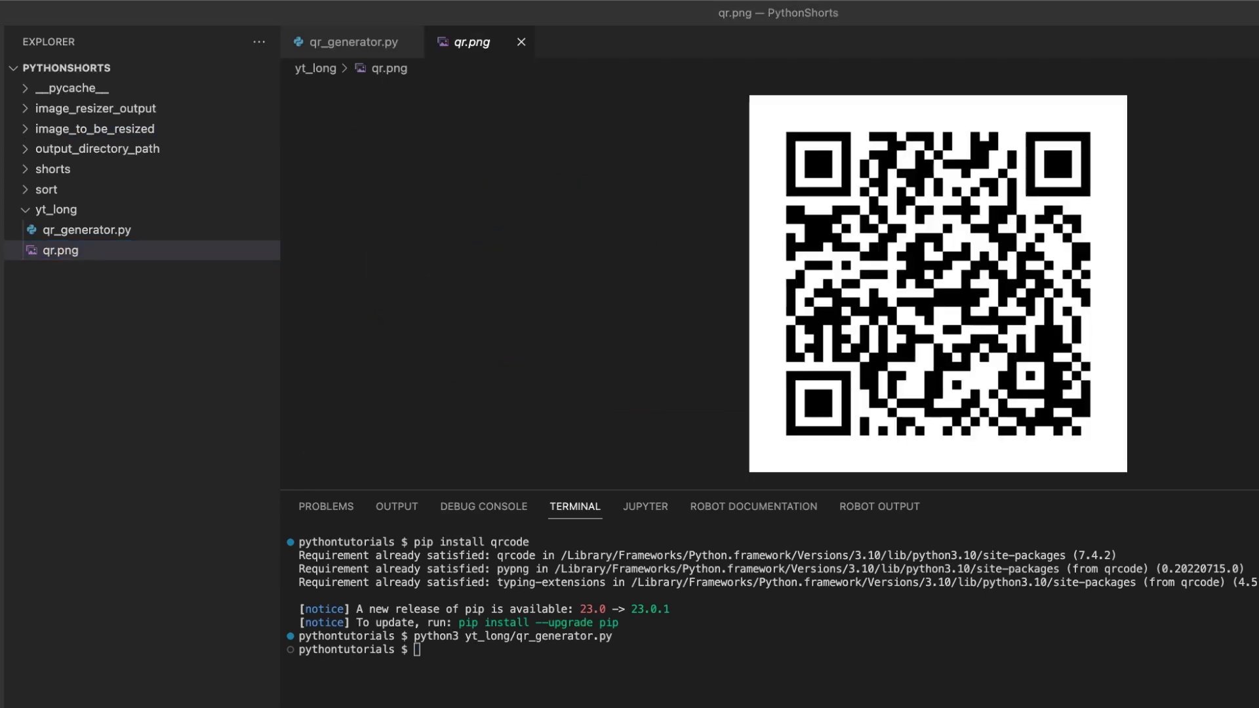
pyautogui.click(60, 250)
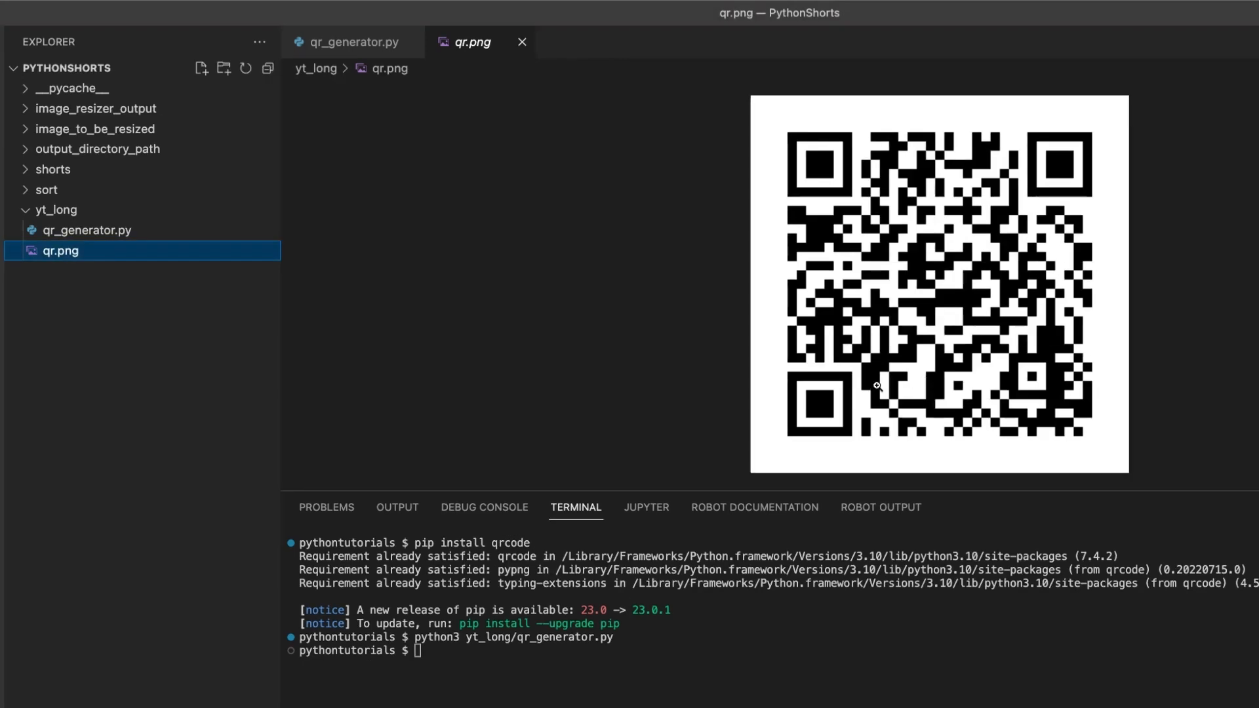
pyautogui.moveTo(787, 422)
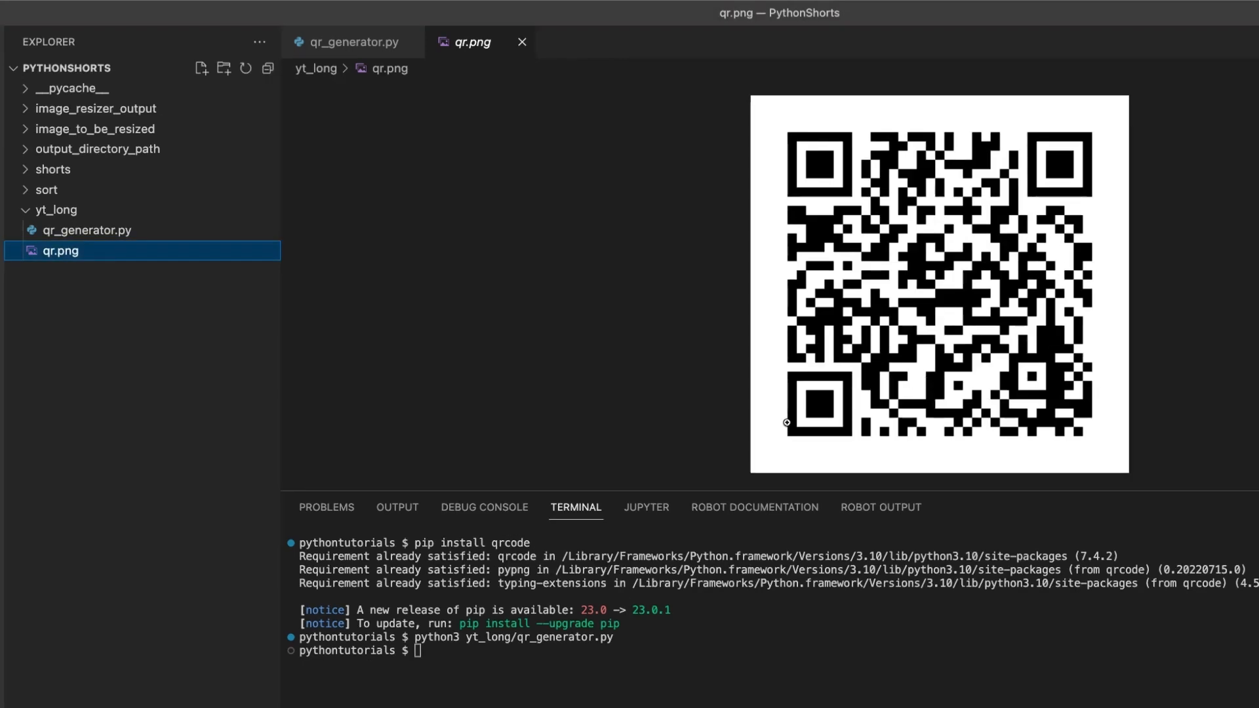